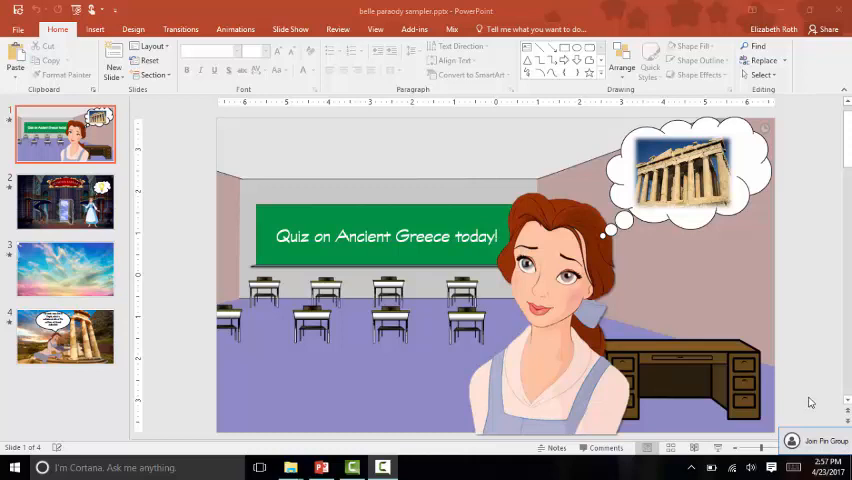
mouse_move(780, 400)
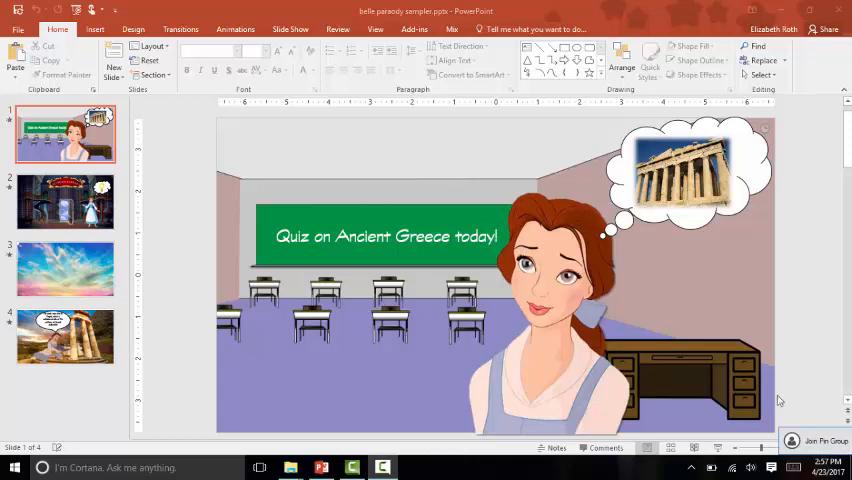
mouse_move(514, 108)
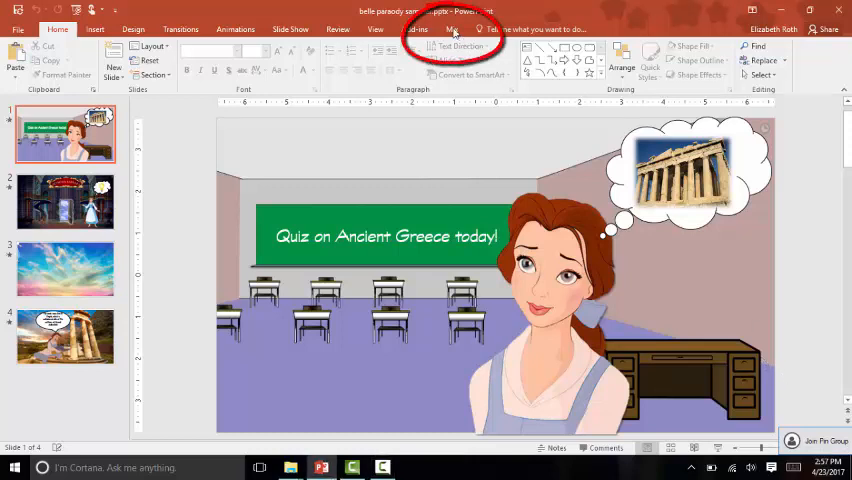
- Switch the ribbon to the Office Mix recording and export tools
left_click(448, 28)
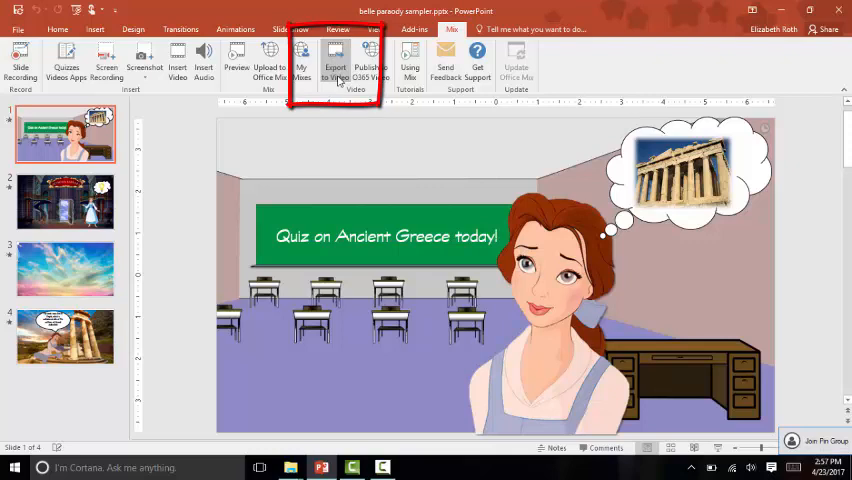
- Export the mix as a Full HD (1080p) MP4 video saved to the Desktop
left_click(336, 58)
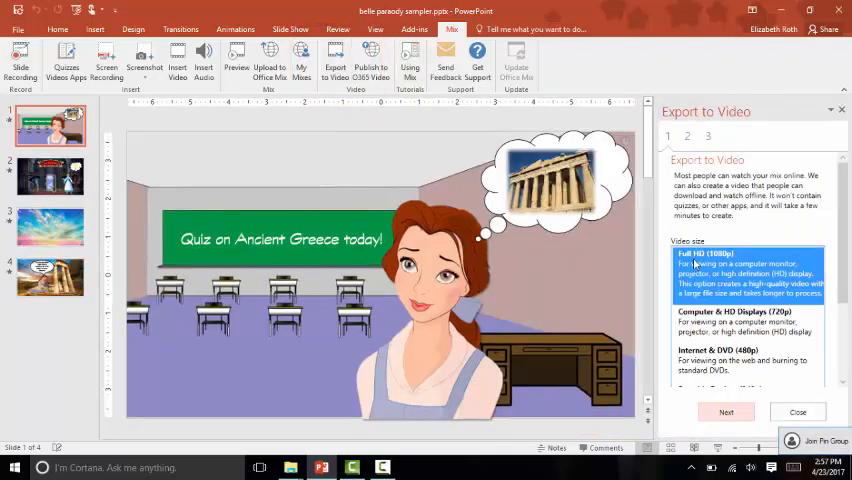
left_click(724, 412)
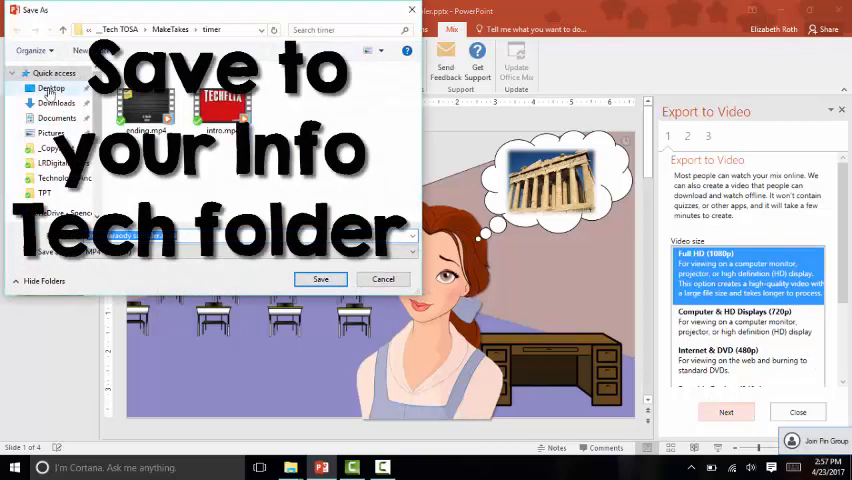
left_click(46, 88)
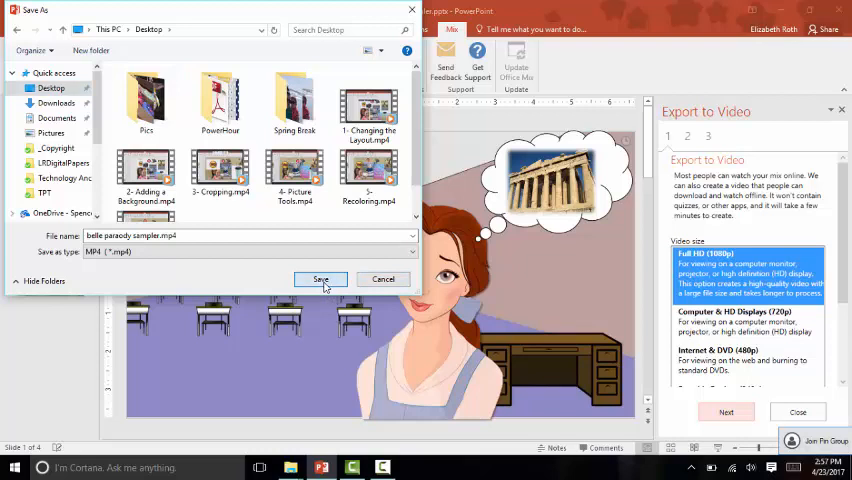
left_click(320, 280)
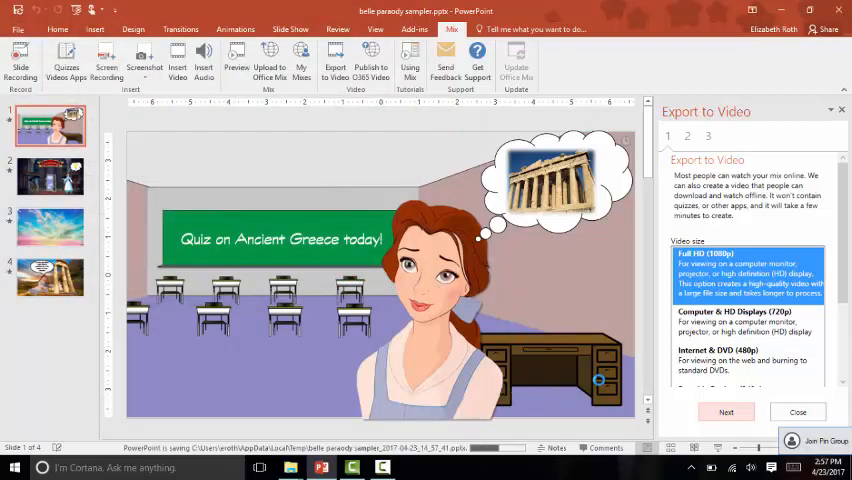
- Let the export proceed while the pane reports the video being created
left_click(726, 412)
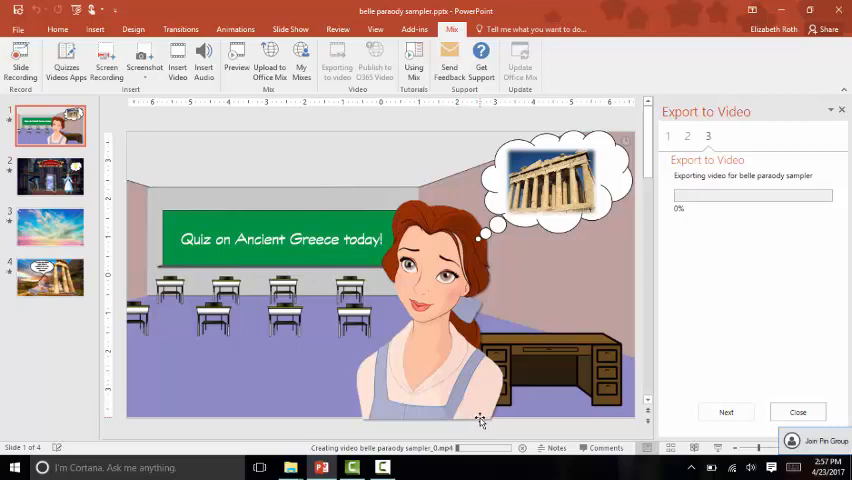
mouse_move(476, 448)
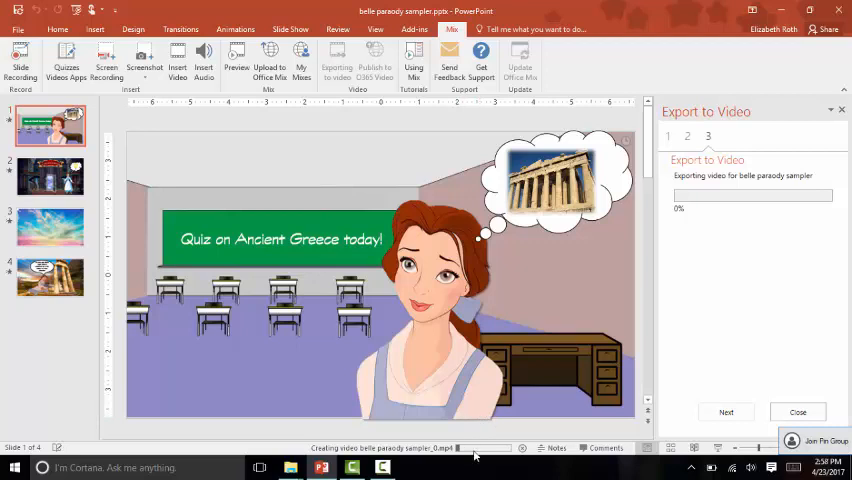
mouse_move(834, 176)
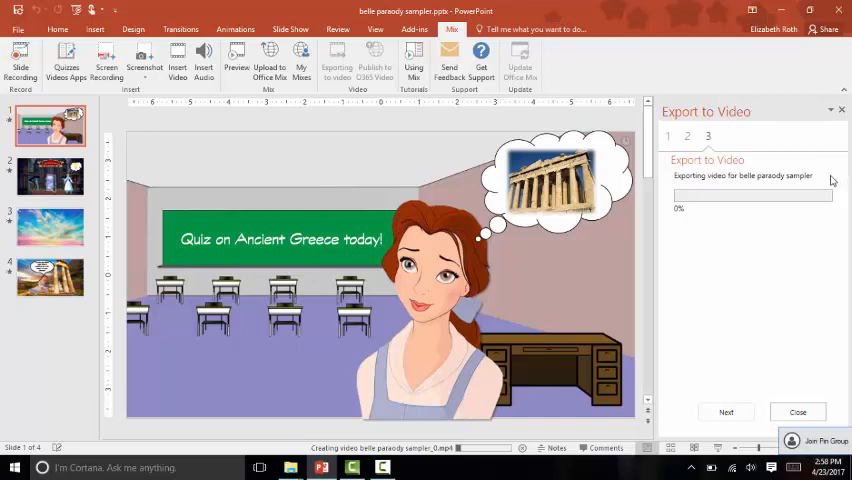
mouse_move(728, 224)
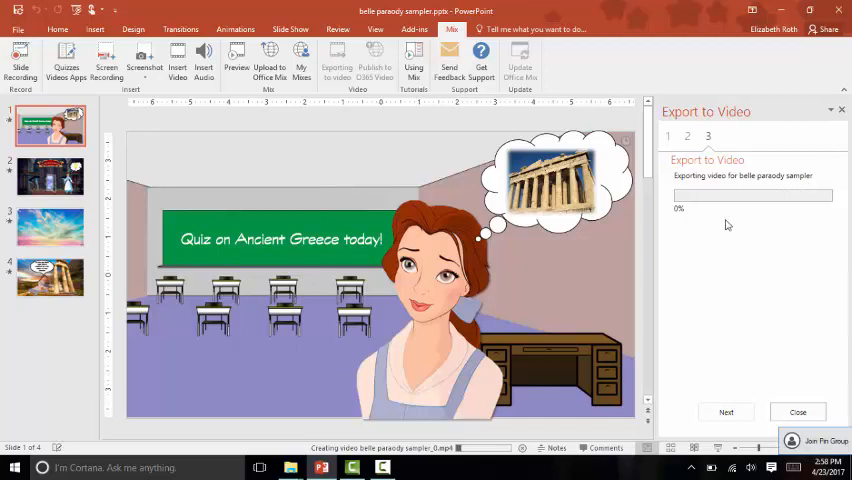